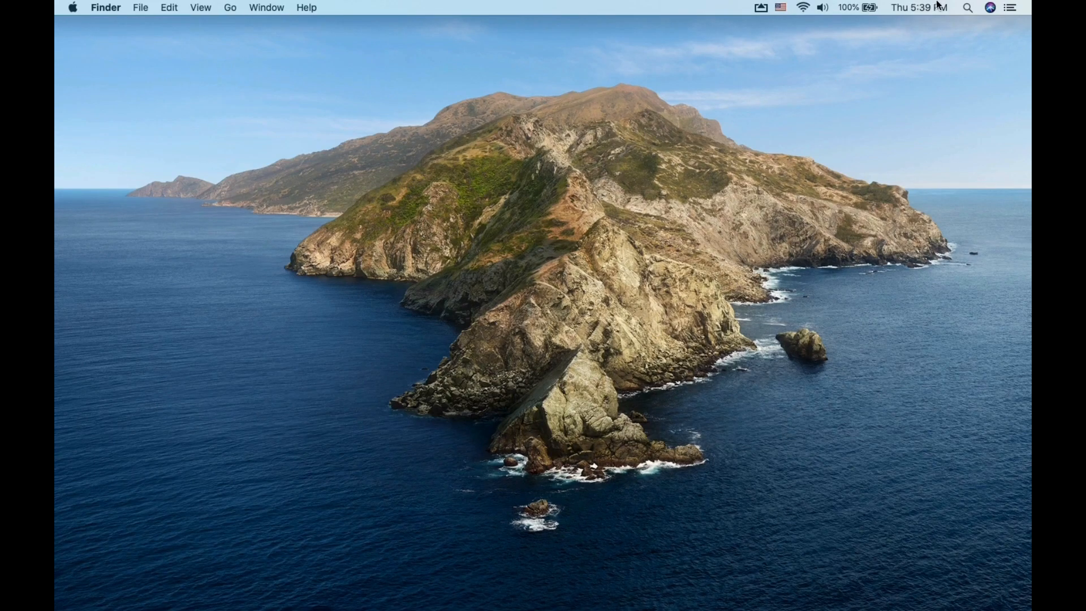
Launch QuickTime Player via a Spotlight search for 'quickTime Player'.
left_click(967, 8)
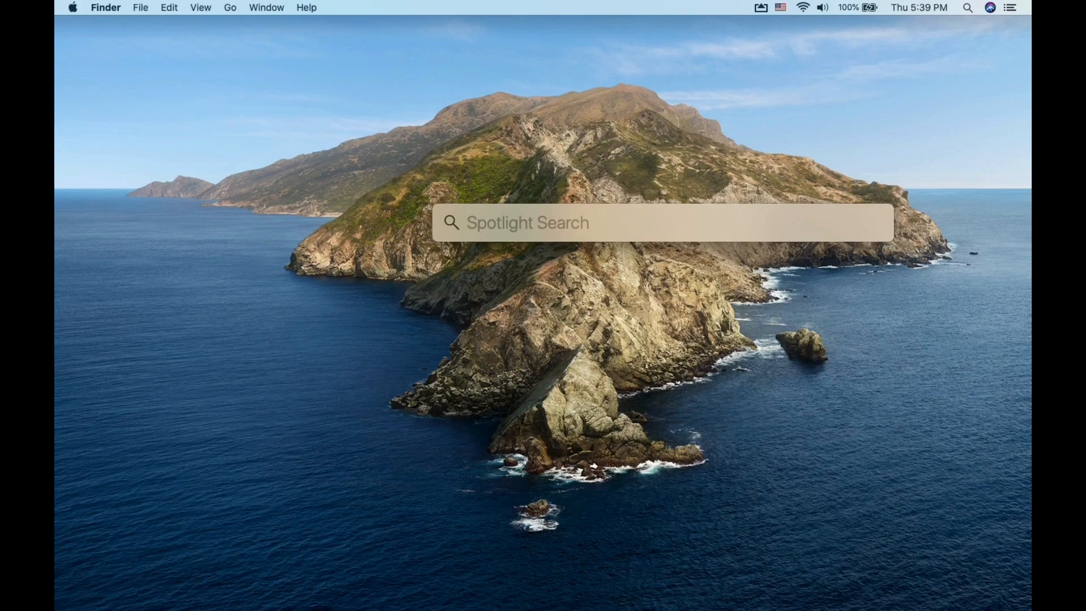
type("quickTime Player")
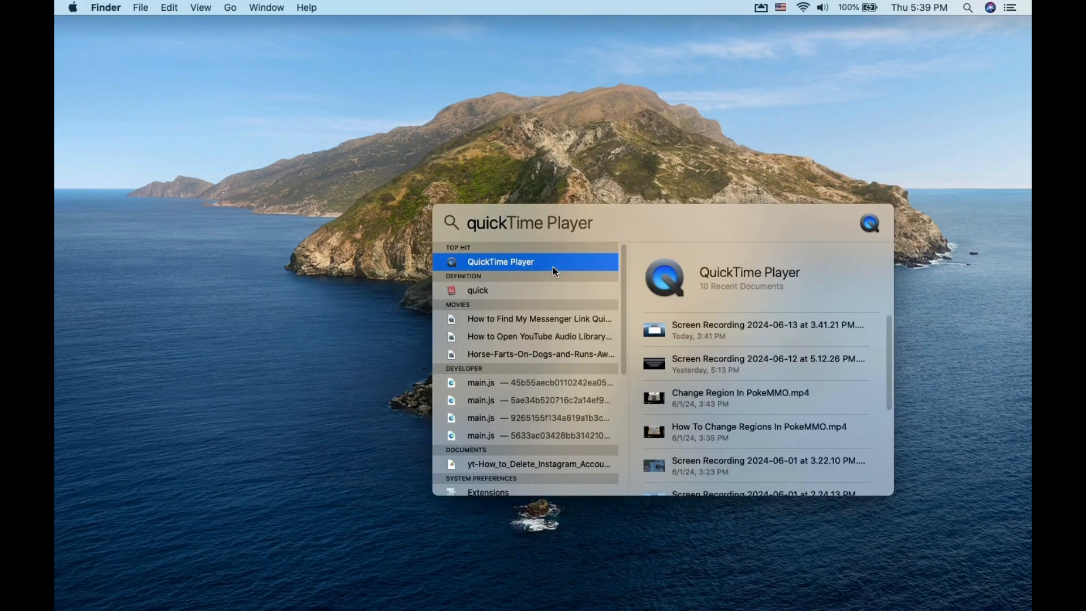
left_click(500, 261)
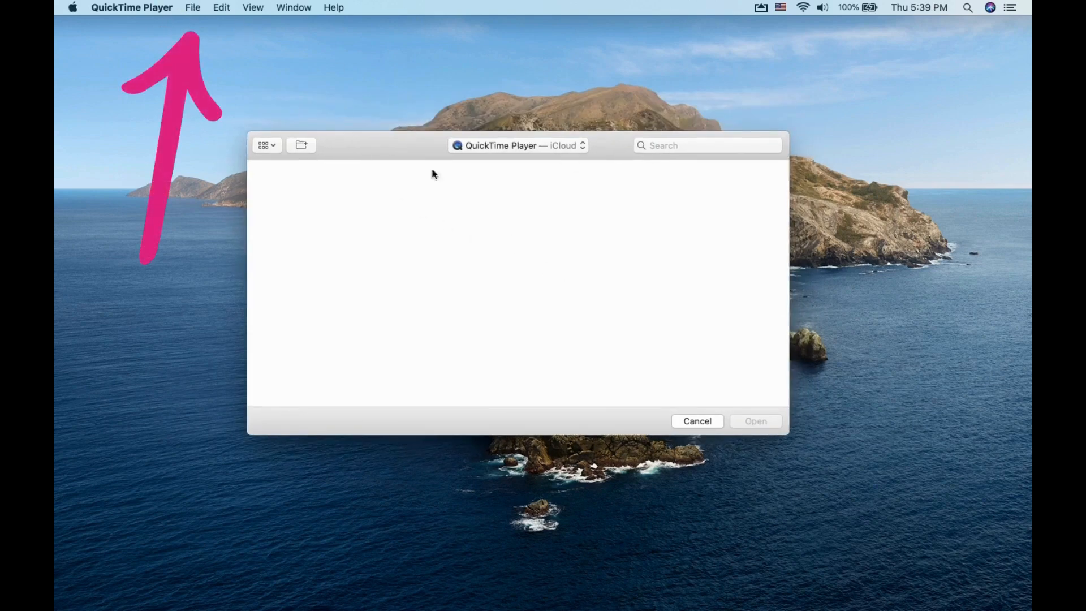
Choose New Screen Recording from the File menu to show the capture controls.
left_click(192, 8)
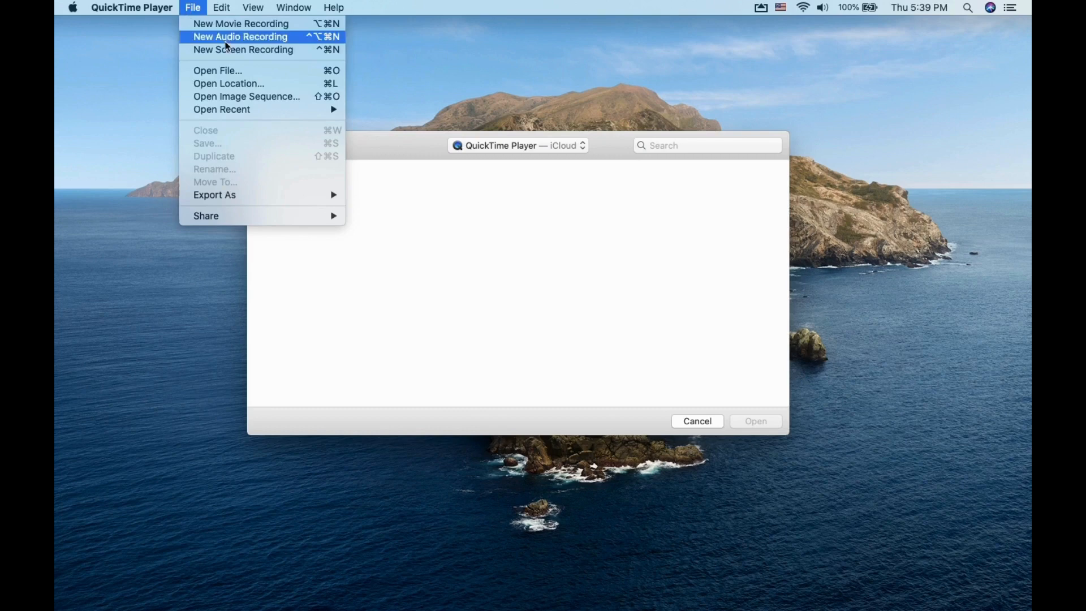
mouse_move(242, 49)
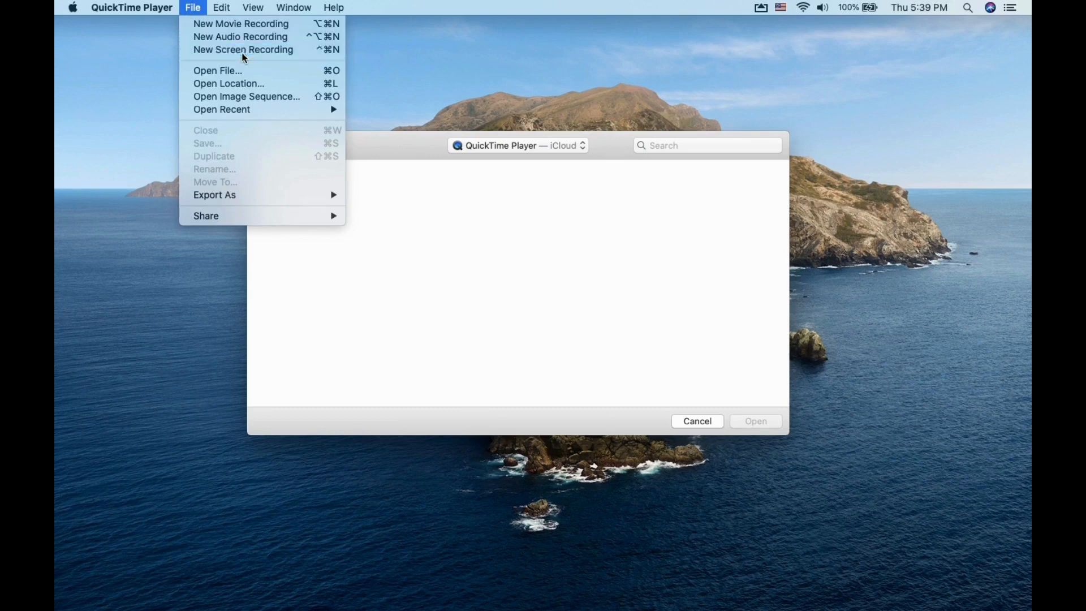
left_click(243, 48)
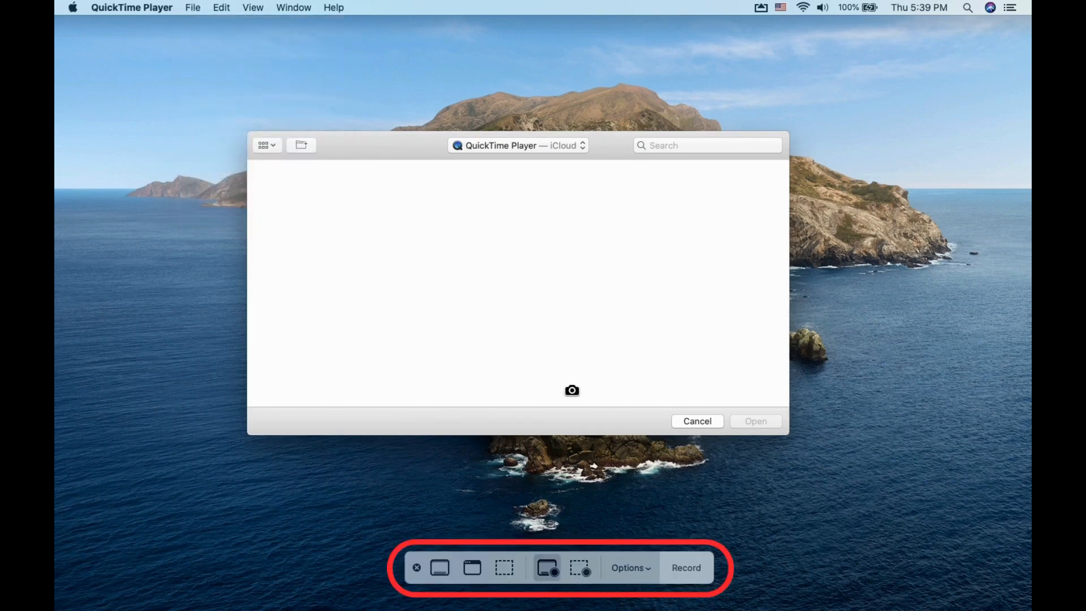
mouse_move(441, 567)
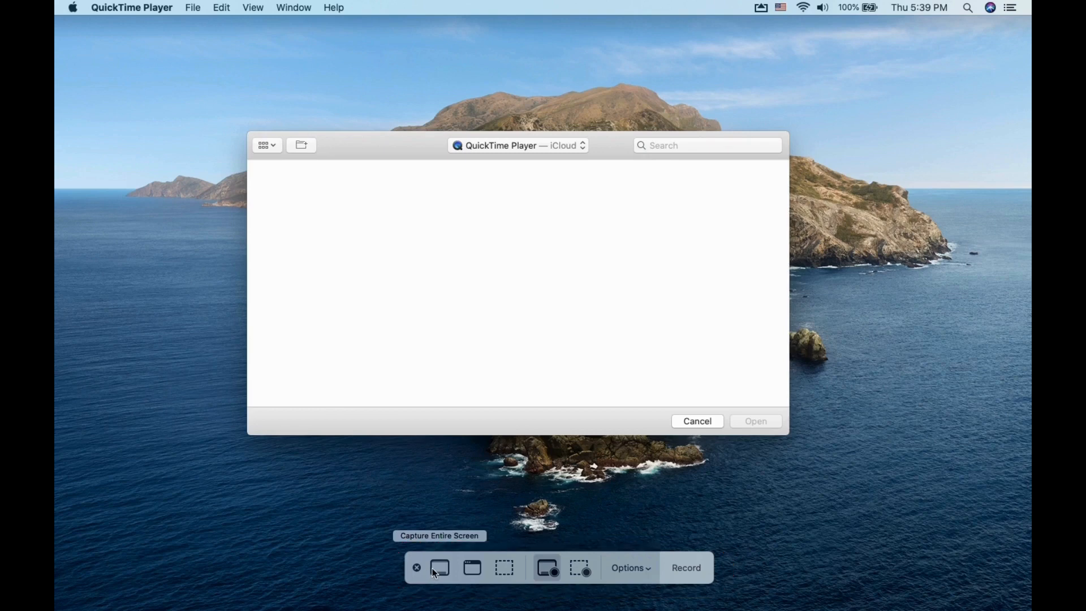
mouse_move(504, 567)
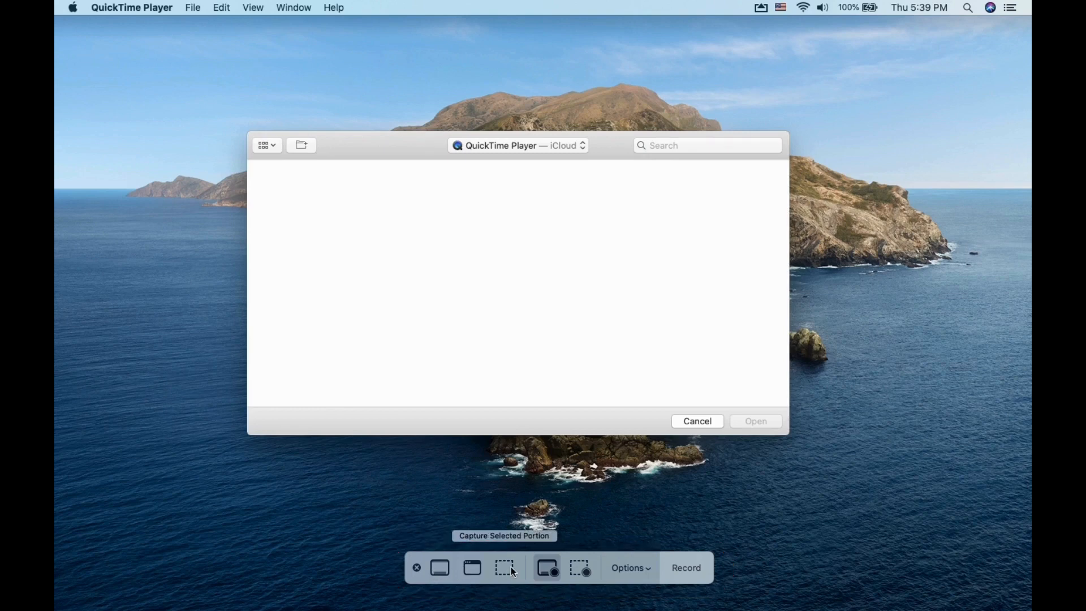
mouse_move(546, 567)
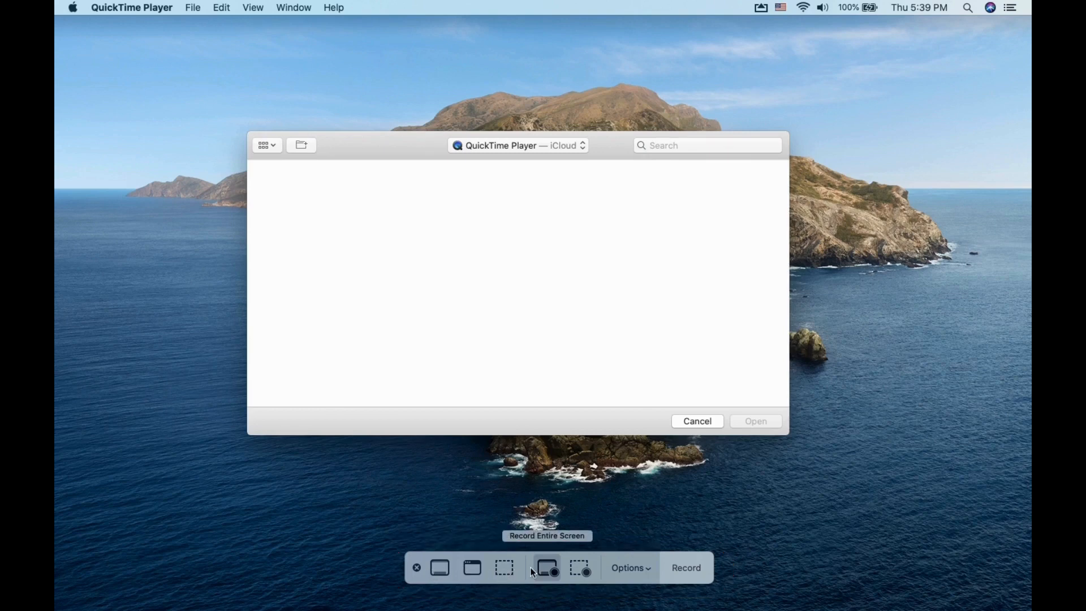
mouse_move(581, 568)
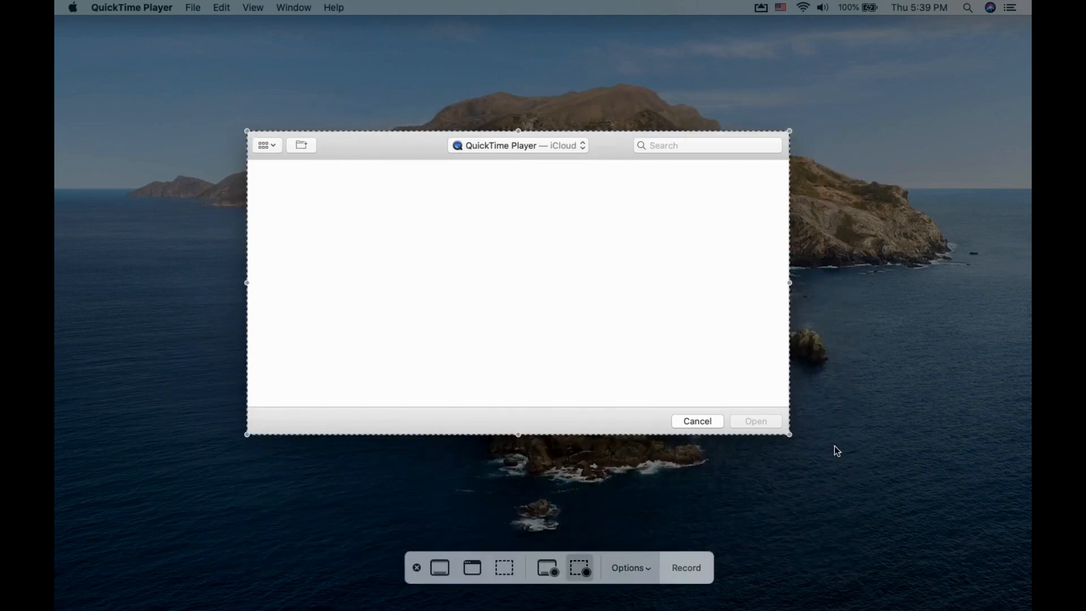
mouse_move(546, 567)
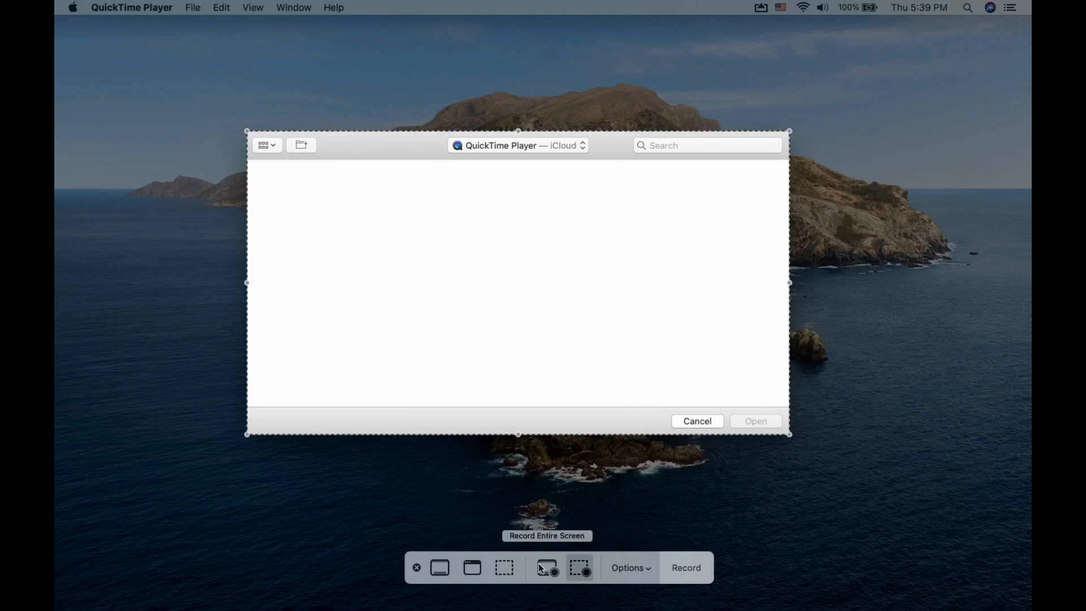
Switch the capture mode to Record Entire Screen.
left_click(546, 567)
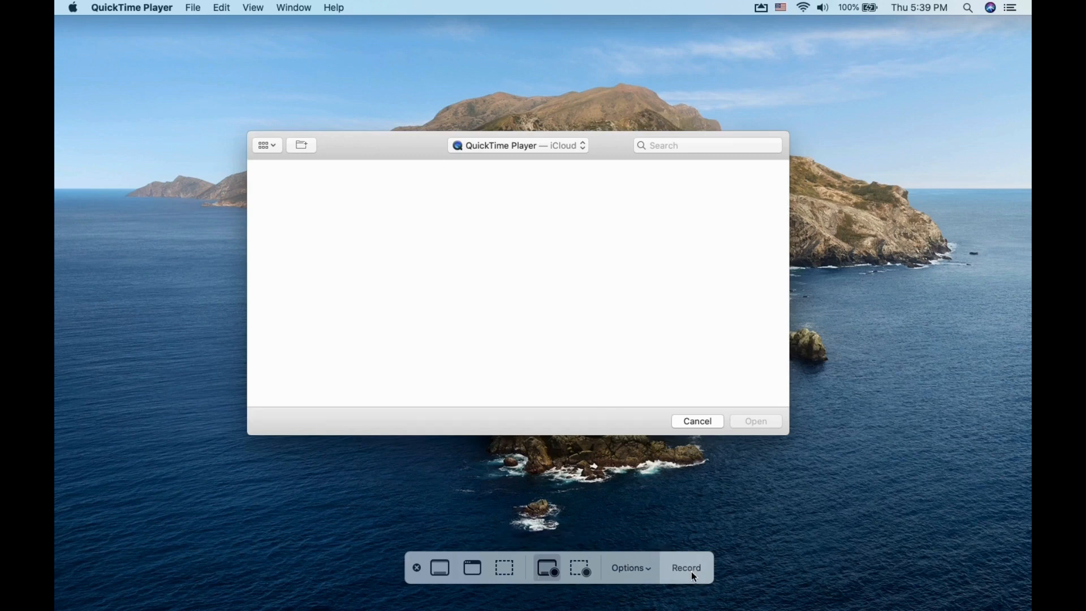
left_click(686, 567)
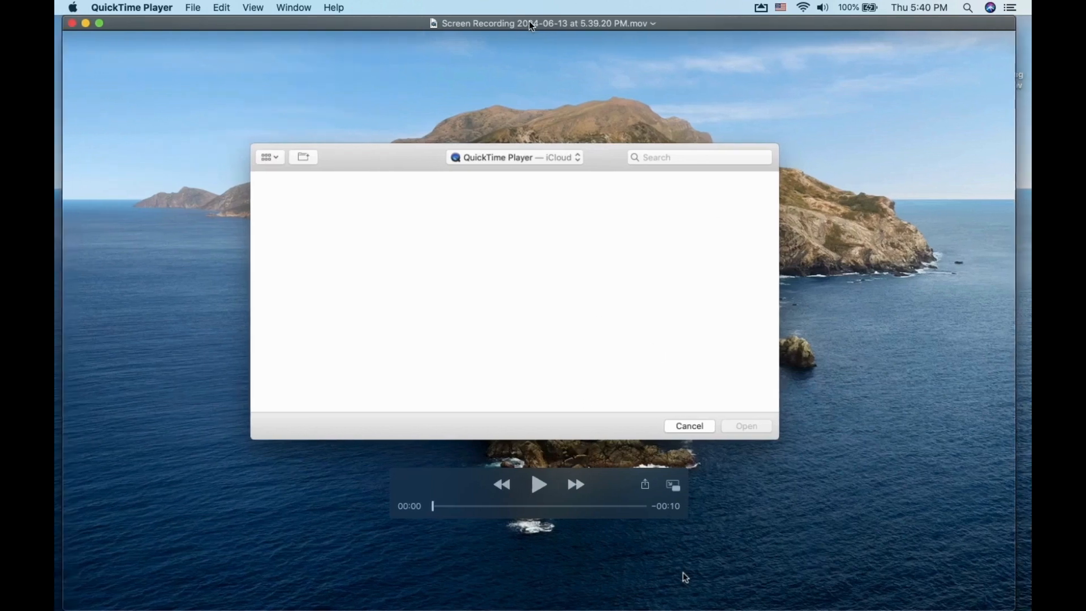
Play the clip briefly and close its player window, keeping the .mov on the desktop.
left_click(540, 485)
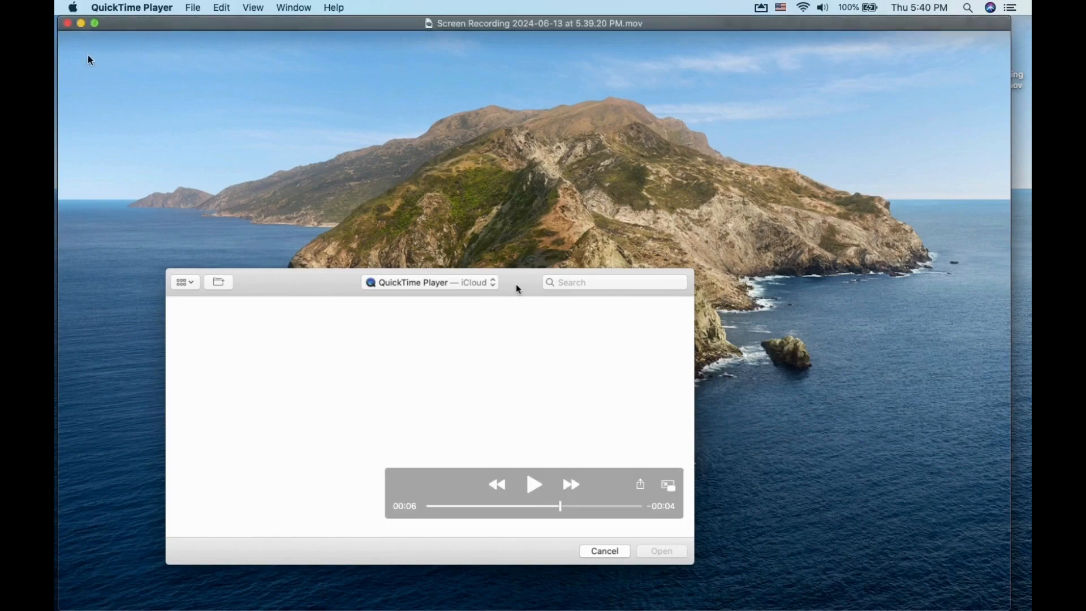
left_click(603, 551)
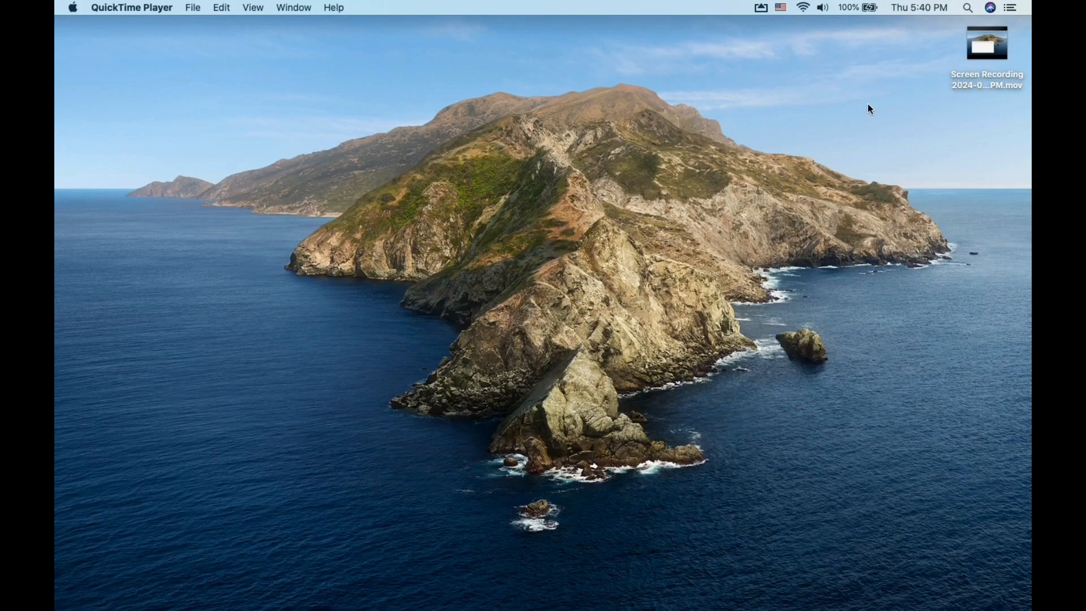